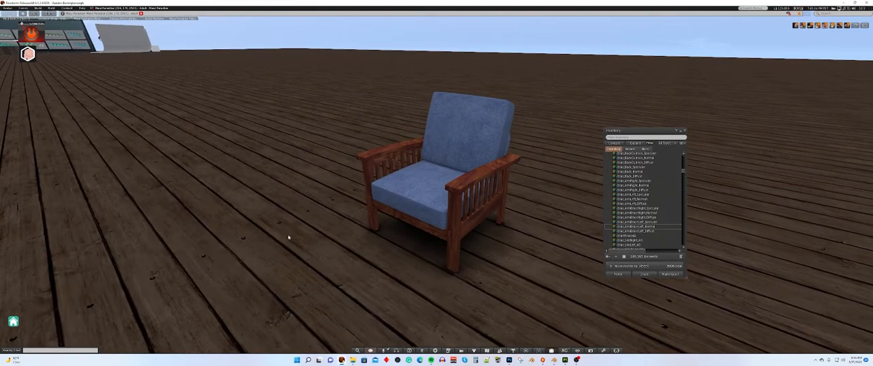
- Select the yellow light sphere for editing and drag it over the armchair
click(51, 8)
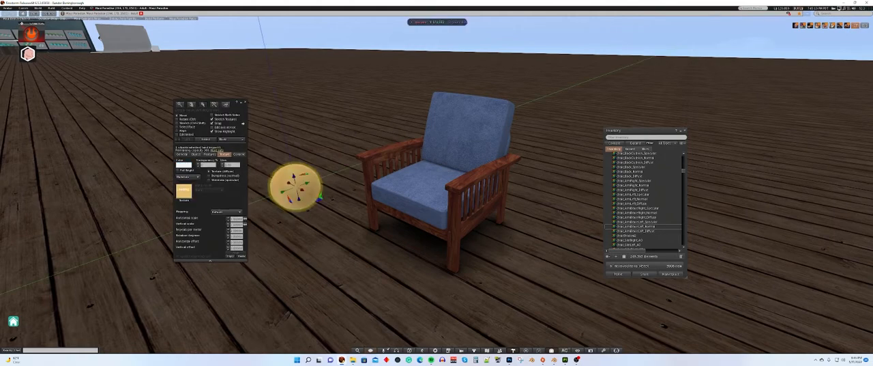
click(211, 153)
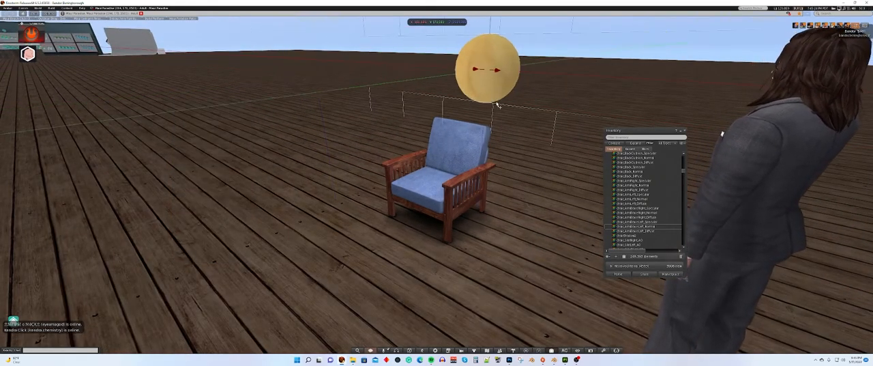
drag(487, 68, 409, 64)
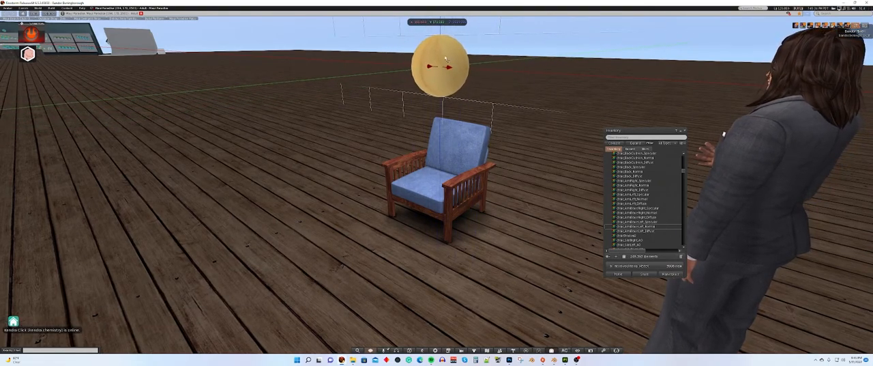
drag(440, 65, 375, 61)
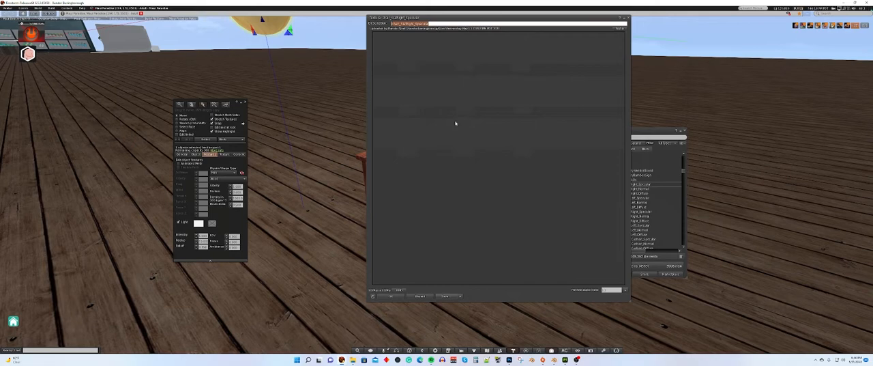
mouse_move(563, 145)
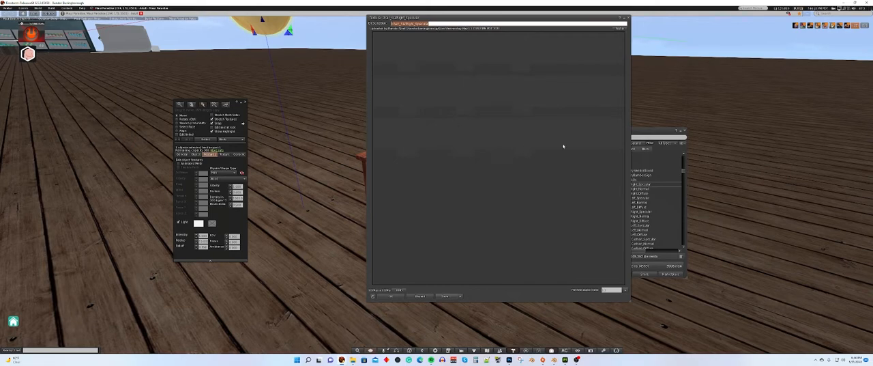
mouse_move(402, 148)
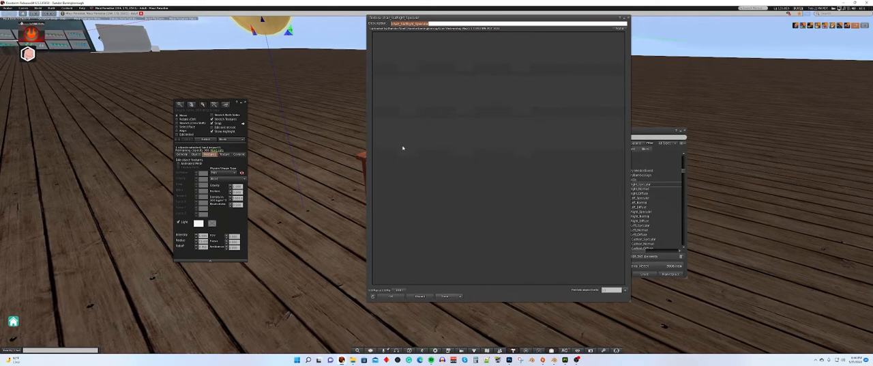
mouse_move(397, 162)
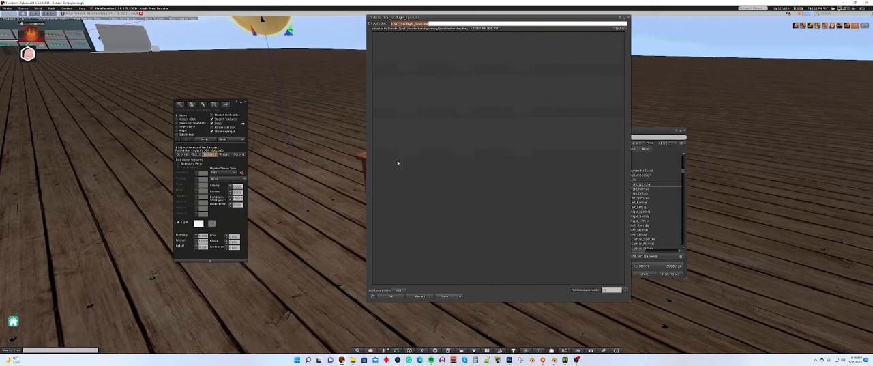
mouse_move(392, 178)
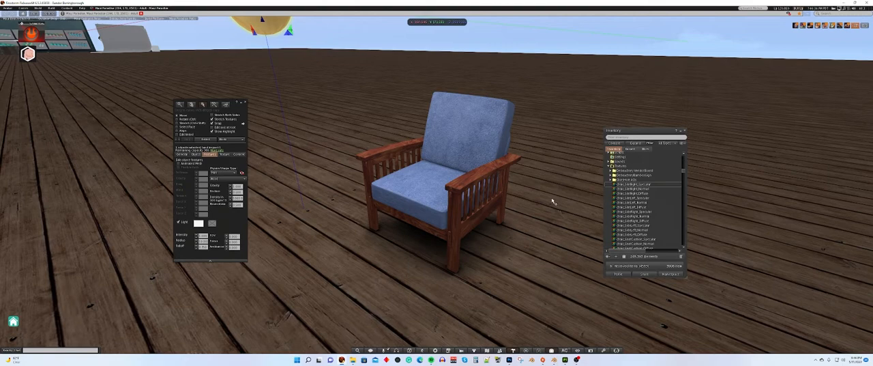
mouse_move(348, 191)
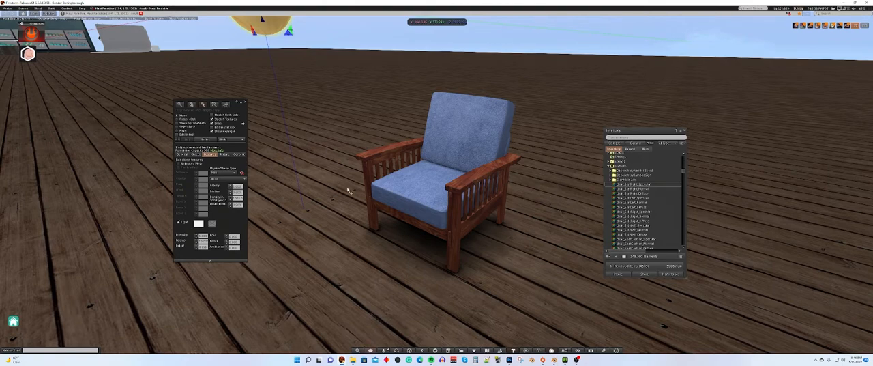
mouse_move(488, 181)
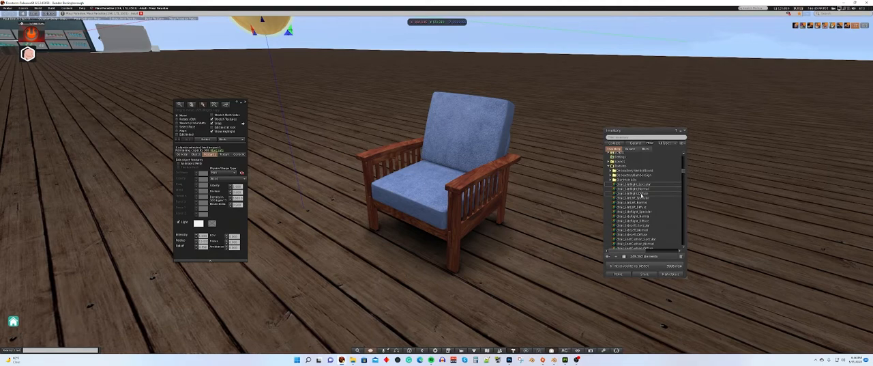
- Select one of the chair's texture files and scroll down through the inventory list
click(209, 154)
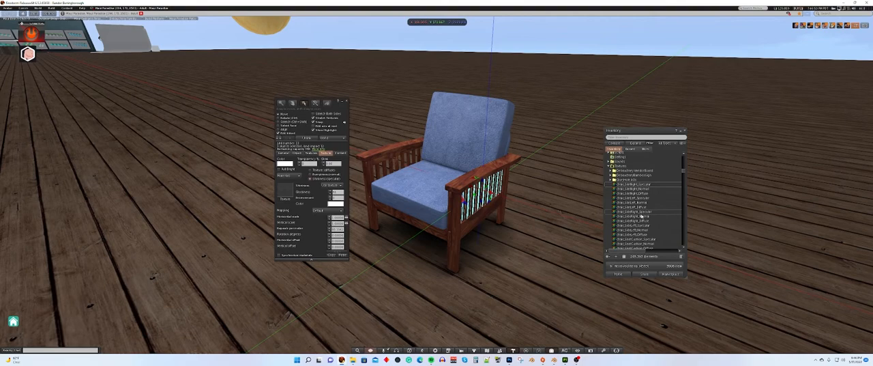
scroll(down, 3)
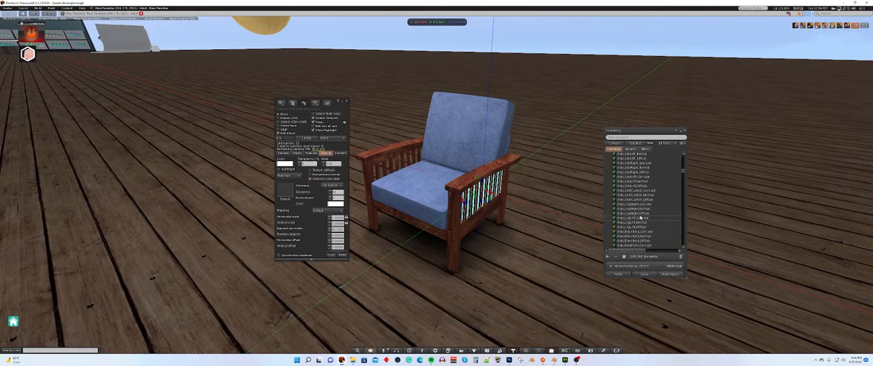
scroll(down, 3)
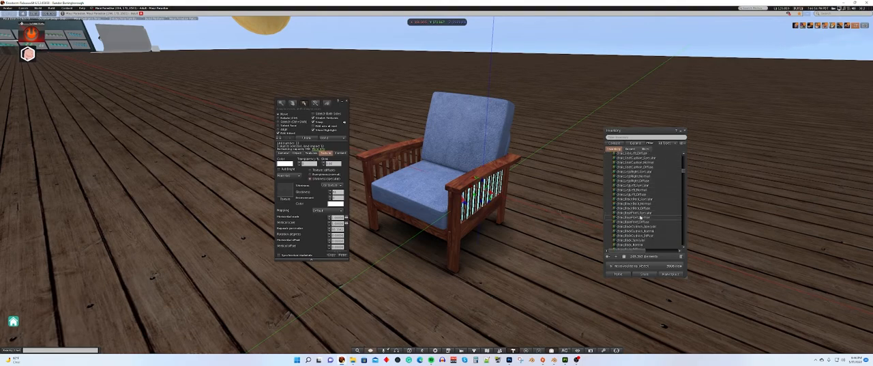
scroll(down, 3)
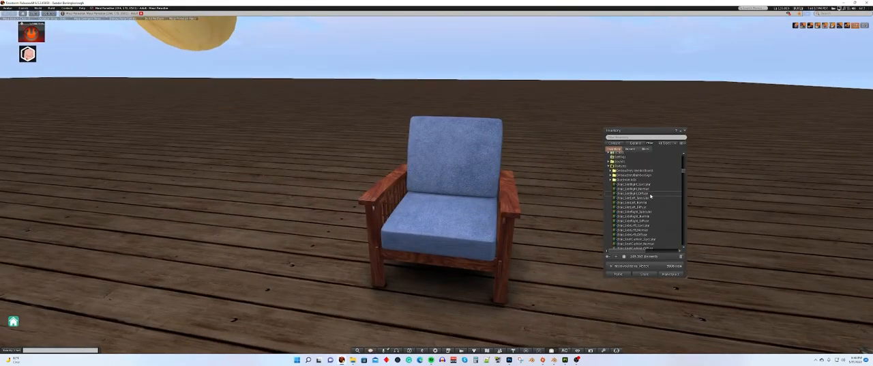
- Scroll further down and open a cushion texture file's preview
scroll(down, 3)
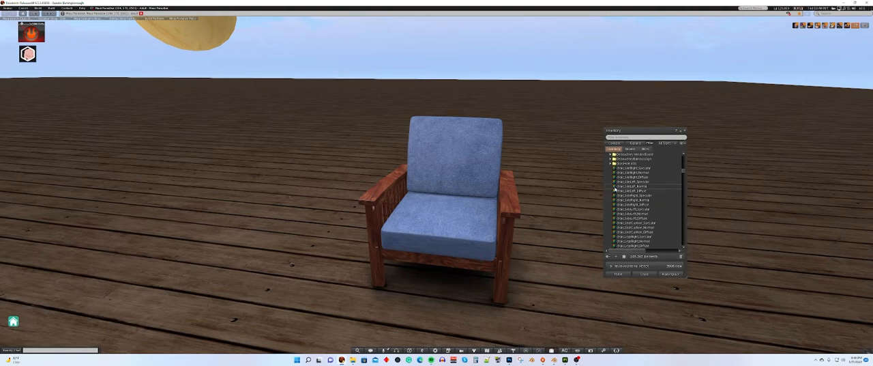
click(645, 222)
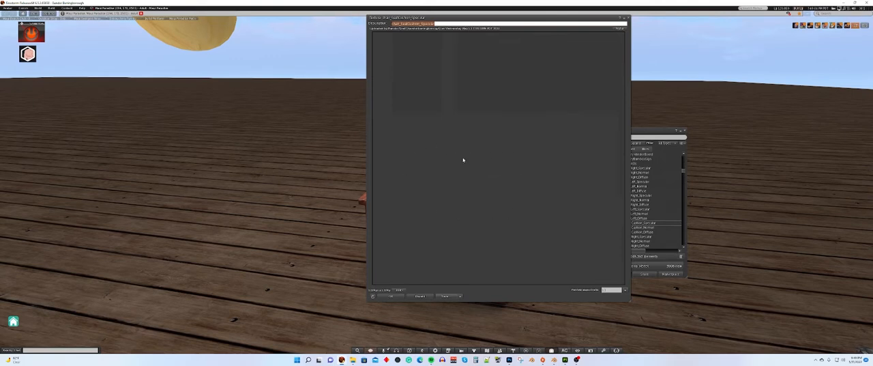
mouse_move(501, 196)
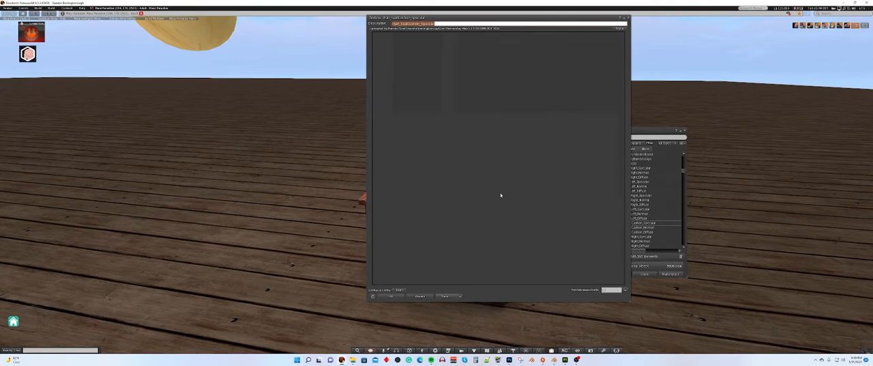
mouse_move(430, 102)
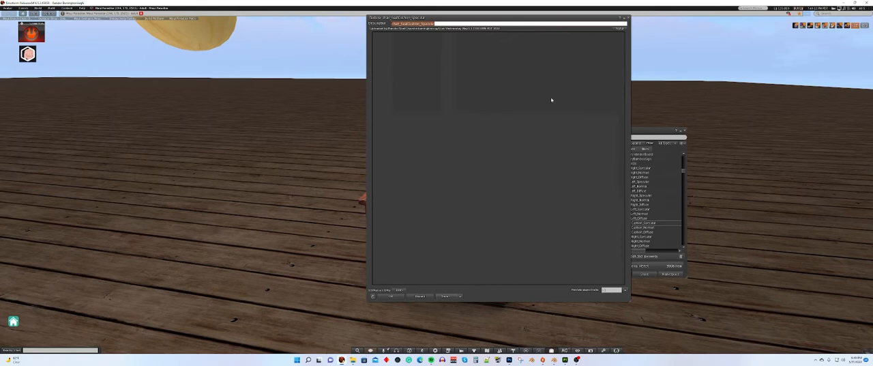
mouse_move(549, 78)
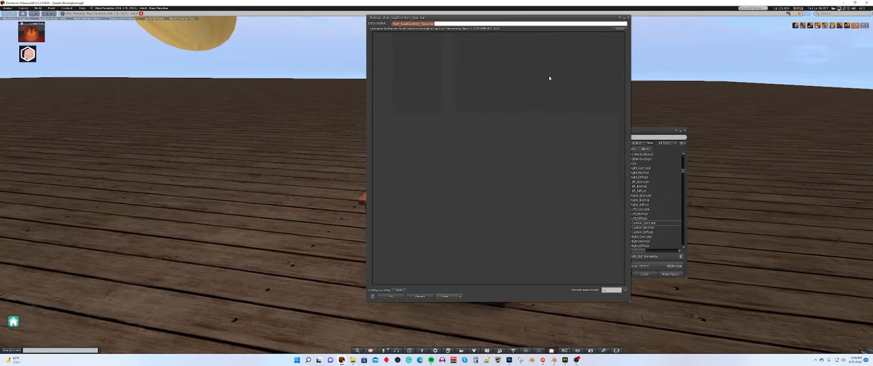
mouse_move(621, 198)
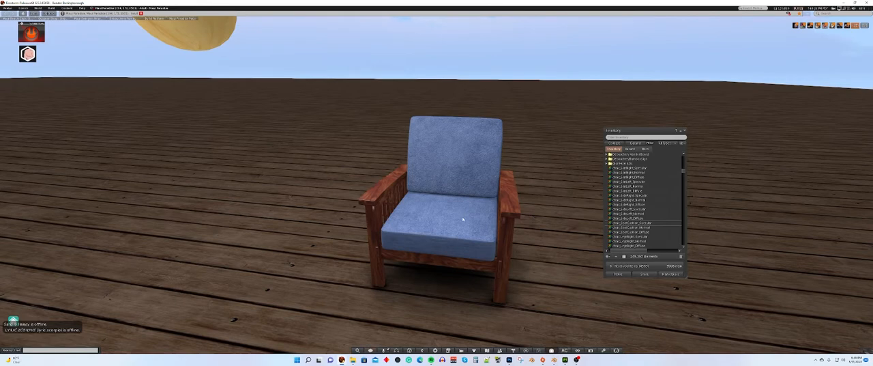
- Edit the chair, select the back cushion alone, and browse into a texture folder
click(450, 219)
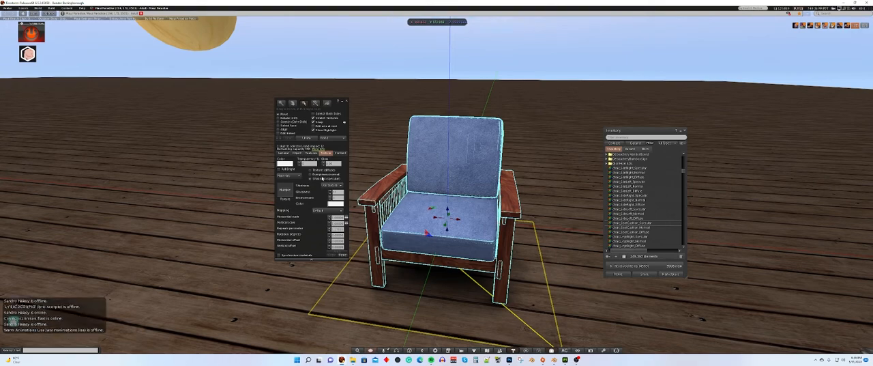
click(312, 170)
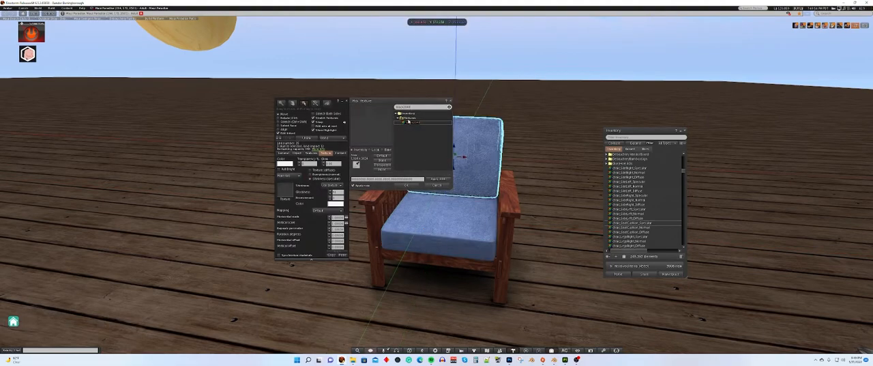
click(413, 122)
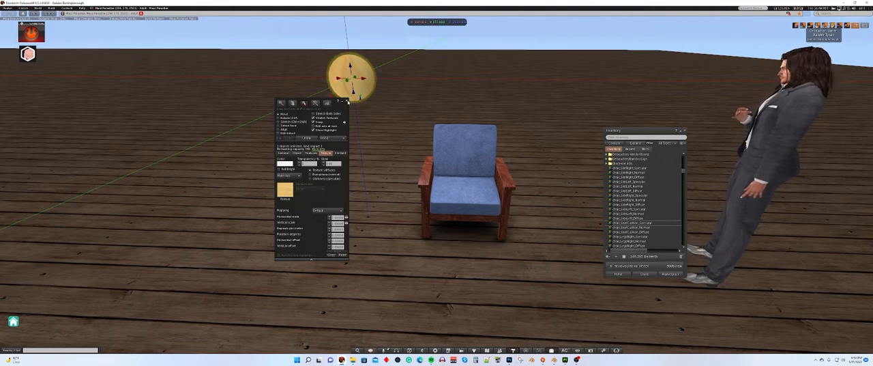
click(347, 102)
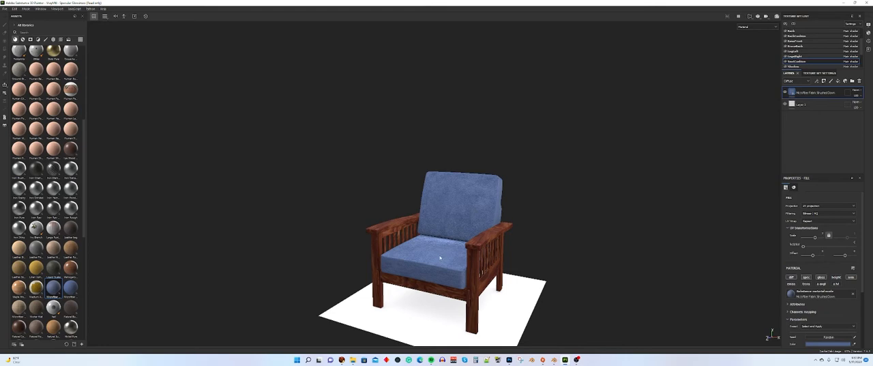
mouse_move(203, 268)
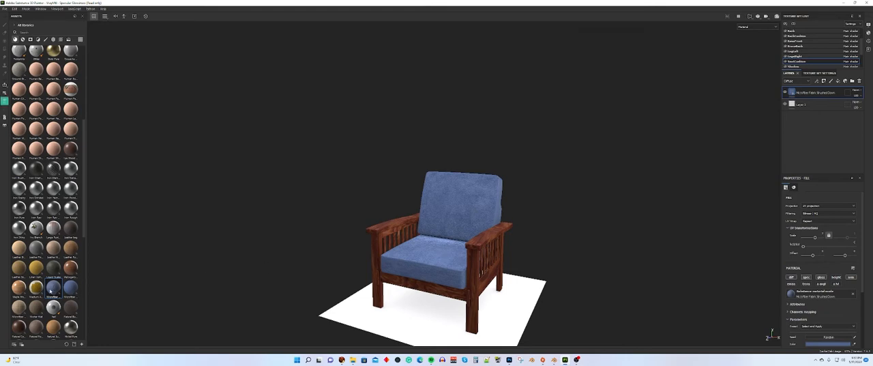
mouse_move(53, 289)
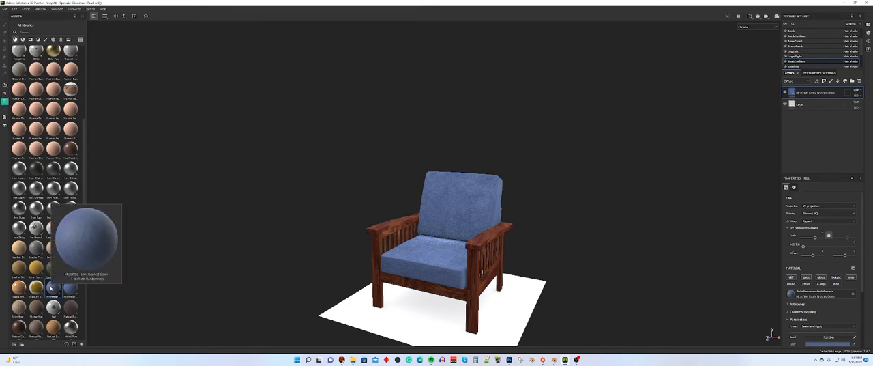
mouse_move(339, 197)
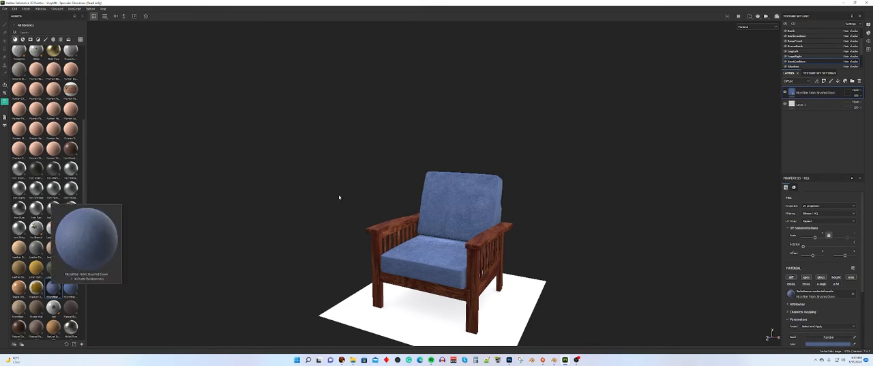
mouse_move(444, 264)
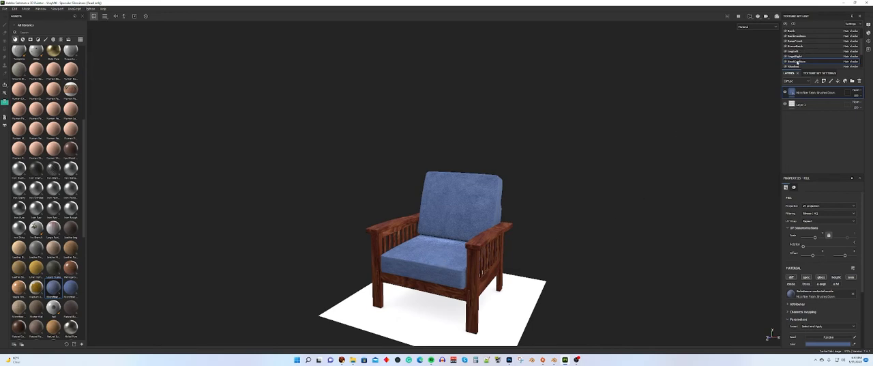
mouse_move(407, 282)
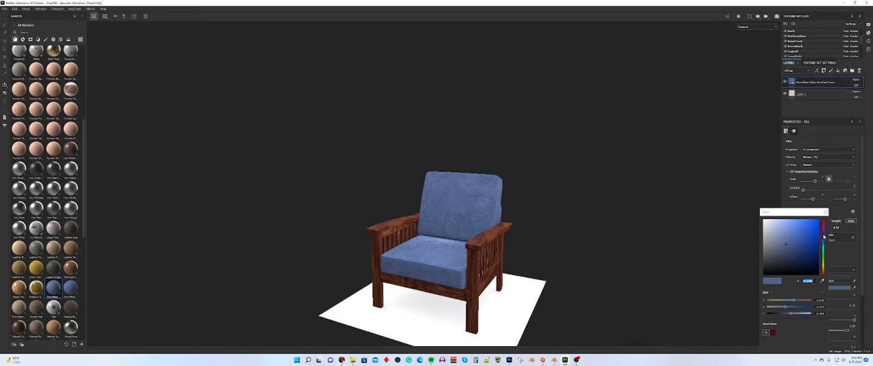
- Set the seat cushion fabric to pink and pick a new back cushion colour
click(793, 226)
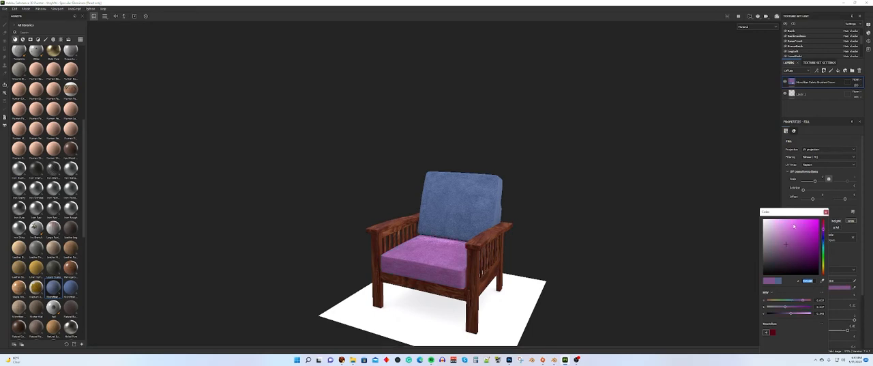
click(791, 230)
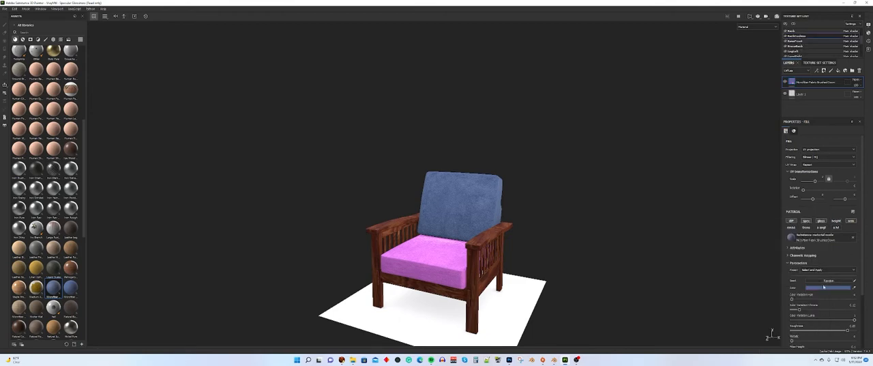
click(854, 286)
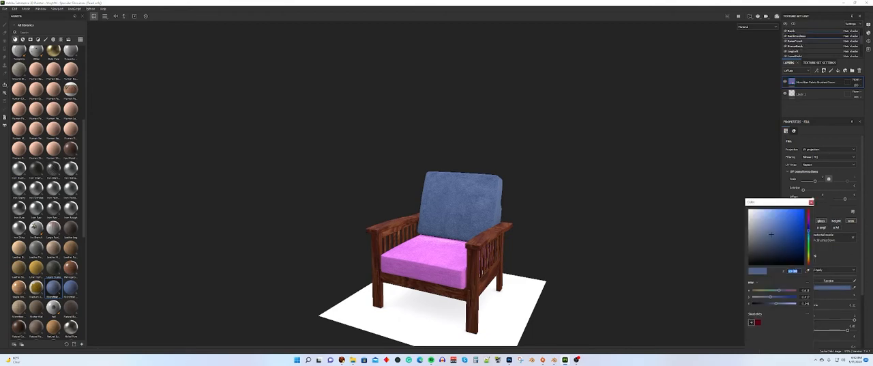
click(775, 218)
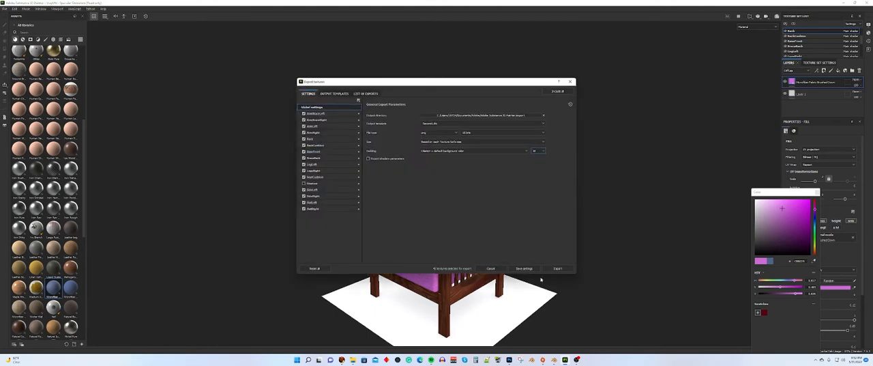
mouse_move(459, 291)
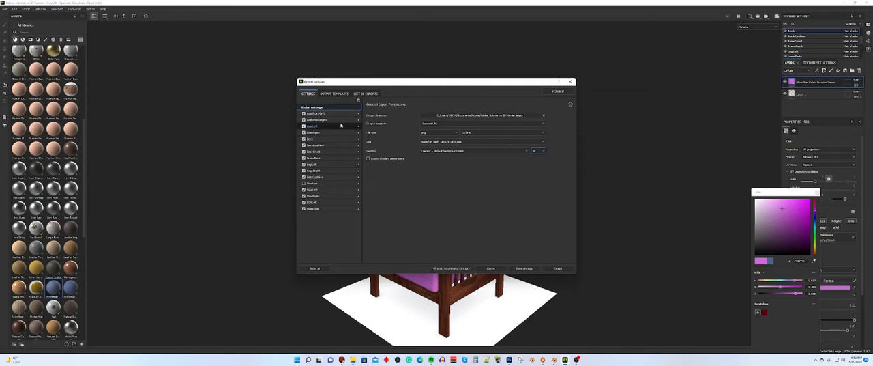
- Uncheck all texture sets except Back, BackCushion and SeatCushion, then export
click(304, 120)
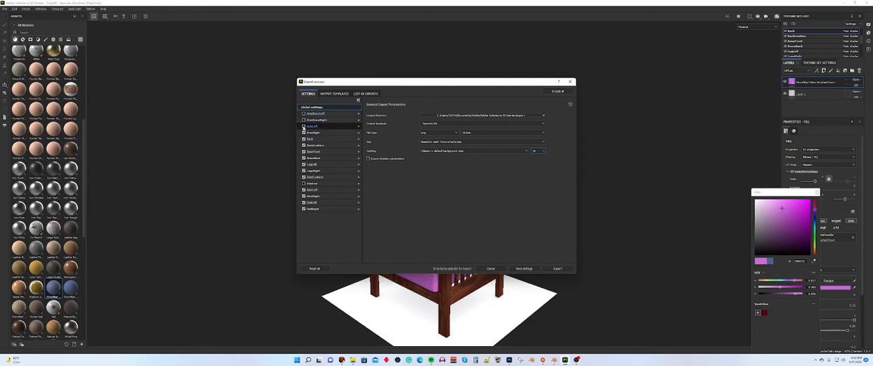
click(313, 145)
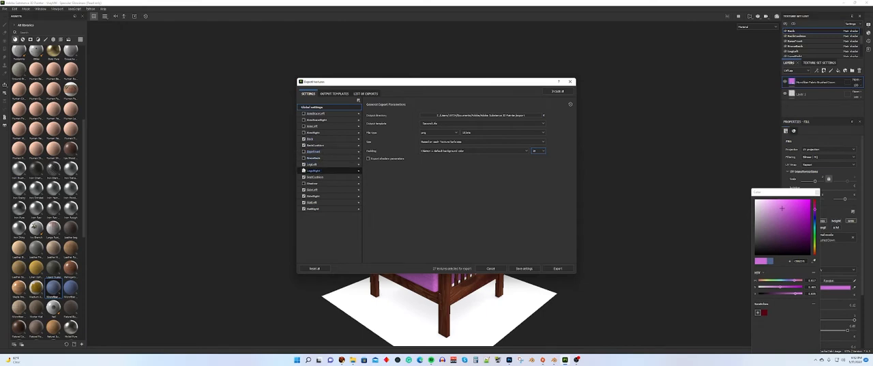
click(312, 170)
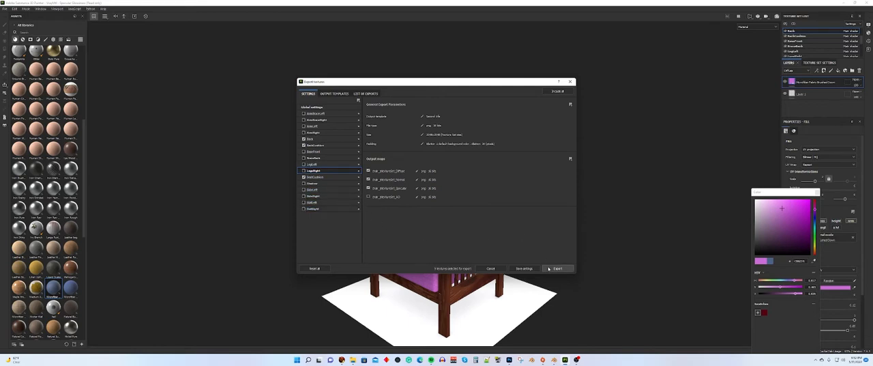
click(558, 268)
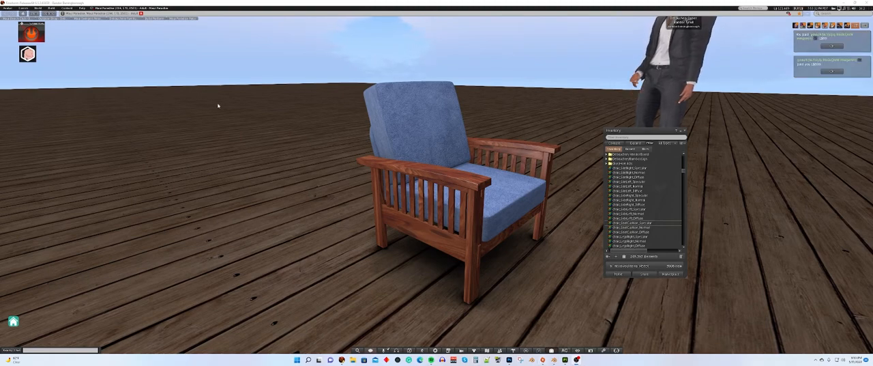
- Bulk upload the pink Back, BackCushion and SeatCushion diffuse PNGs
click(53, 15)
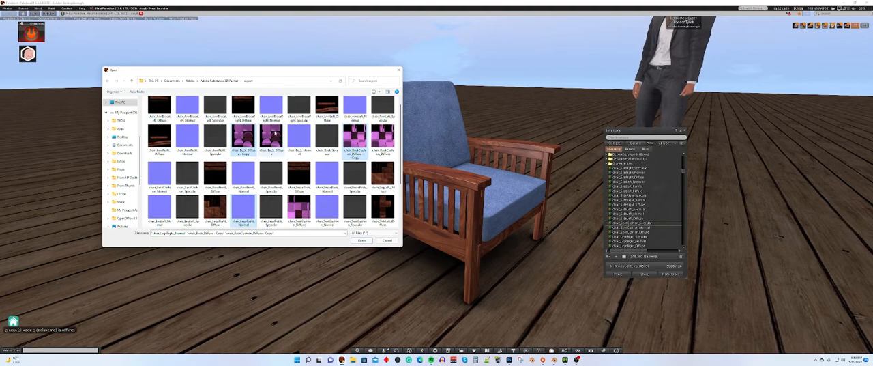
click(271, 137)
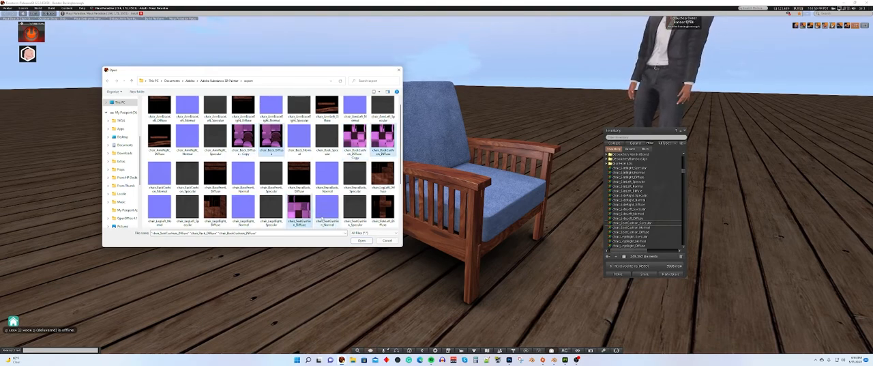
click(361, 240)
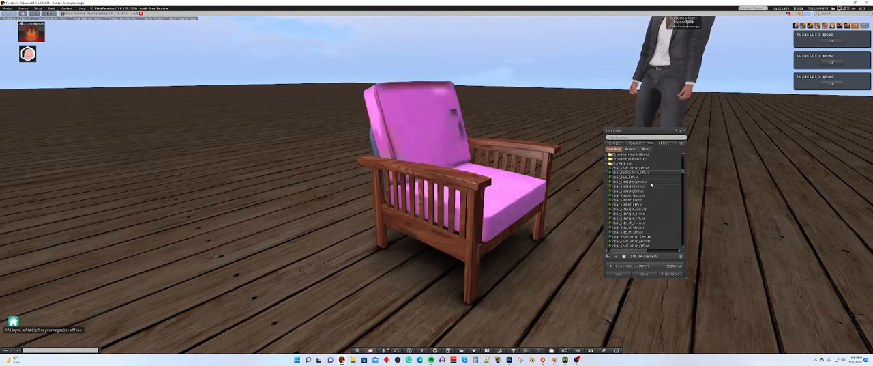
- Apply an uploaded pink texture to a cushion on the chair
click(443, 191)
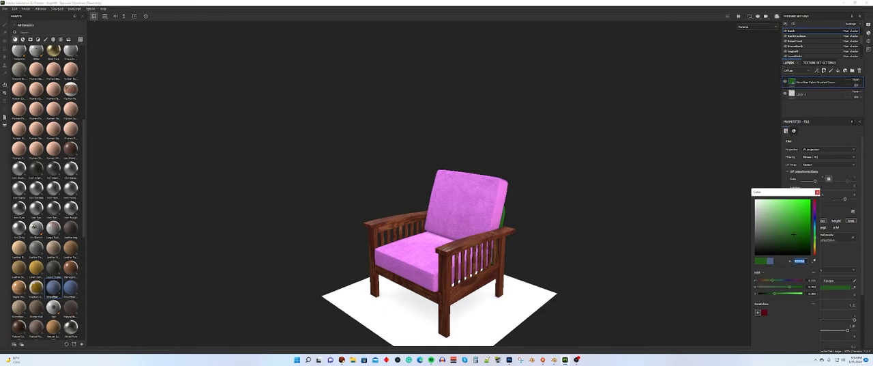
- Change both the seat and back cushion fabric colours to green
click(816, 192)
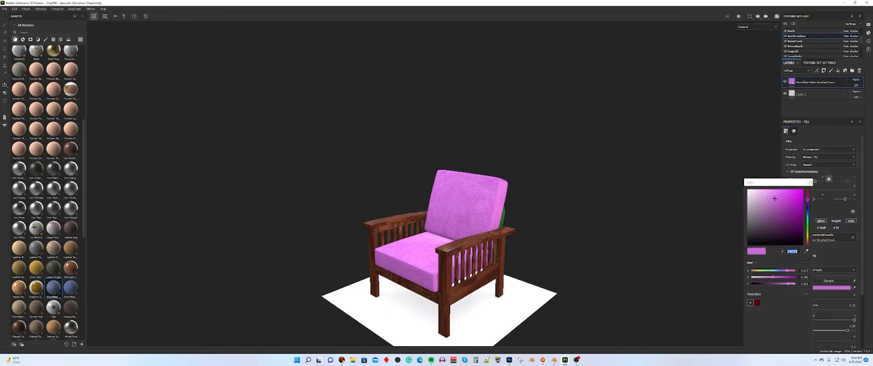
click(798, 198)
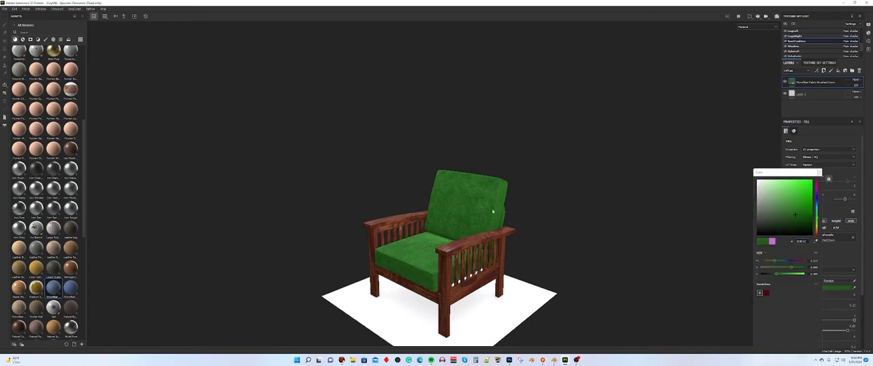
click(5, 8)
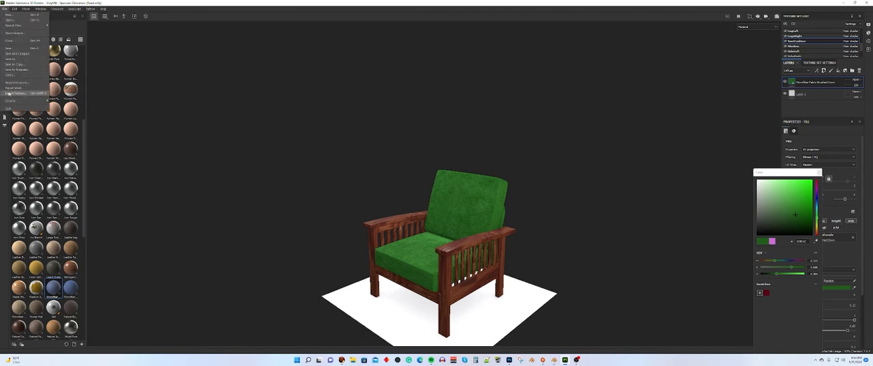
- Export only the diffuse maps, leaving out Normal and Specular outputs
click(15, 93)
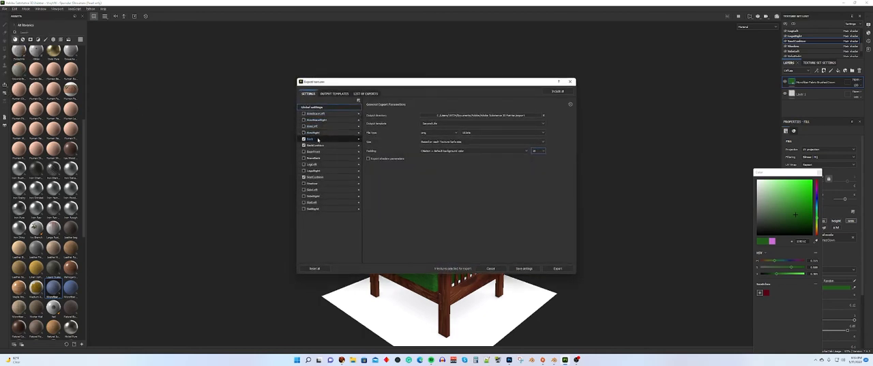
click(310, 139)
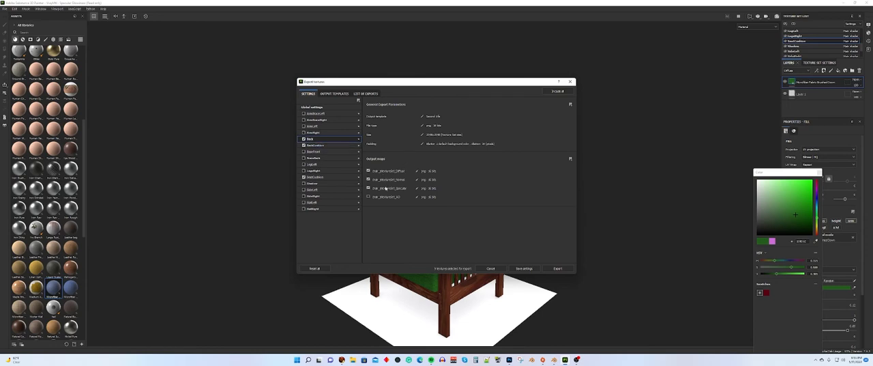
click(369, 179)
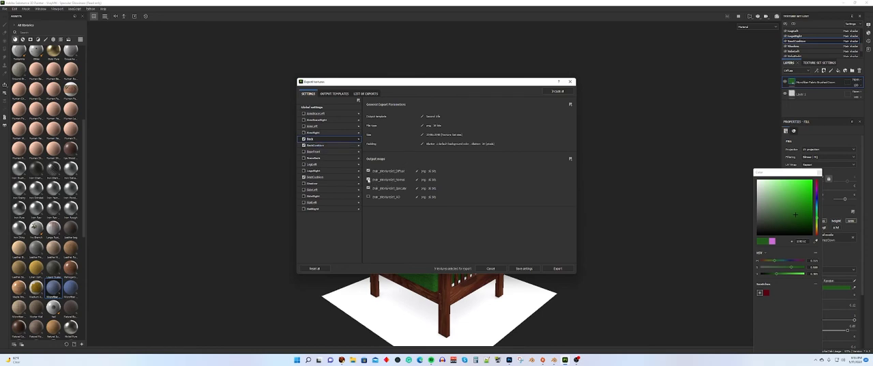
click(315, 144)
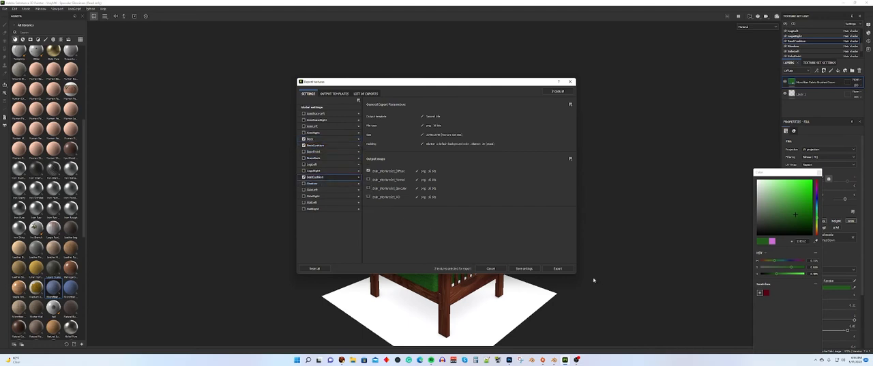
click(557, 268)
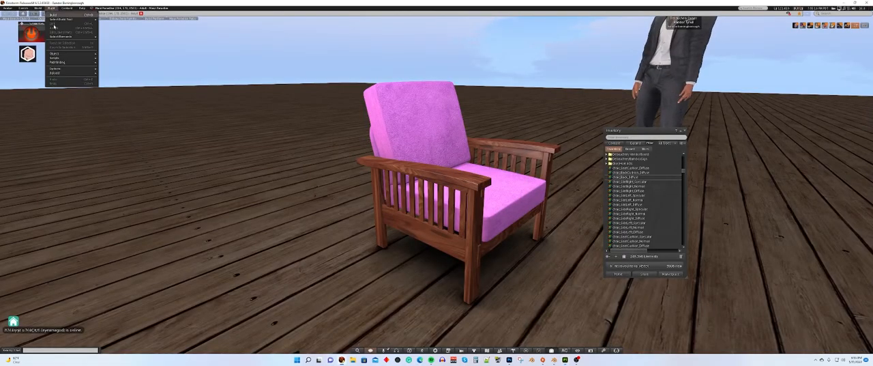
- Upload the green diffuse PNG textures and drag them onto the chair's seat and back cushions
click(54, 73)
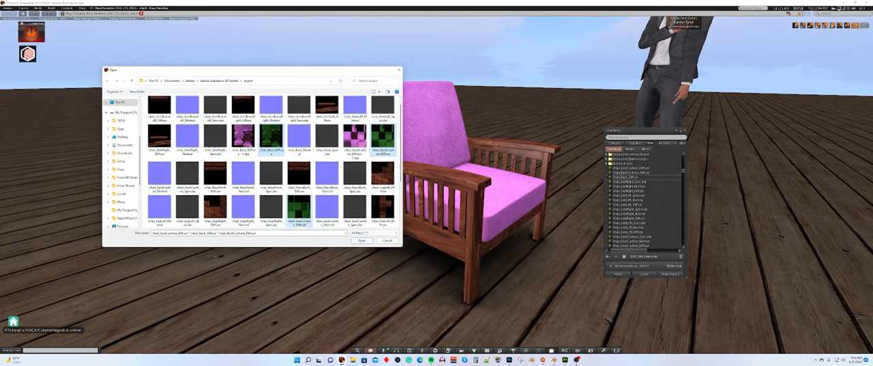
click(362, 240)
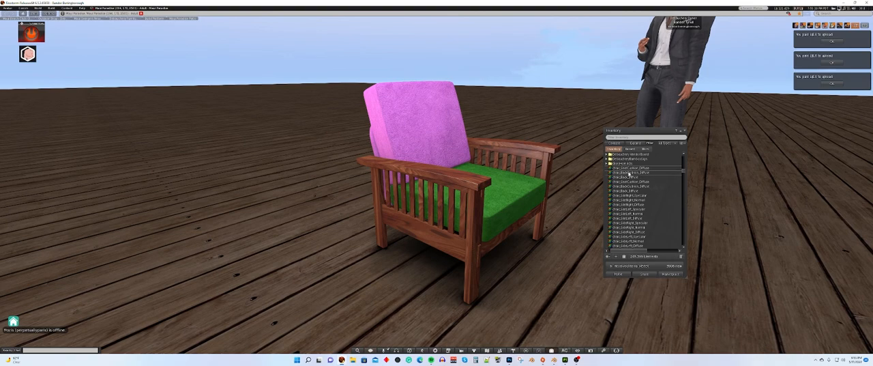
click(629, 178)
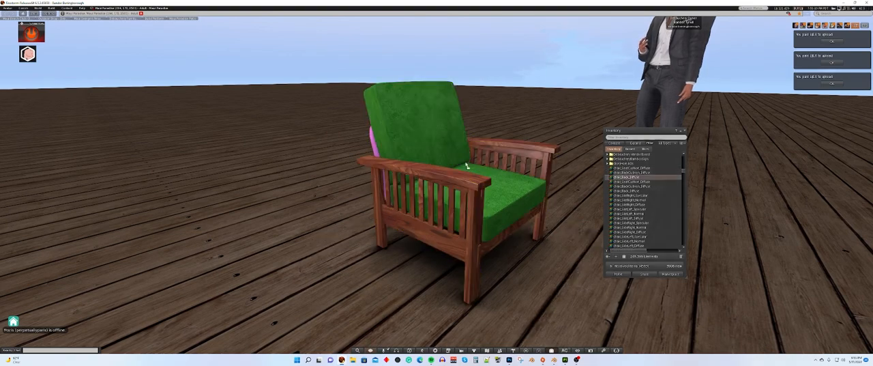